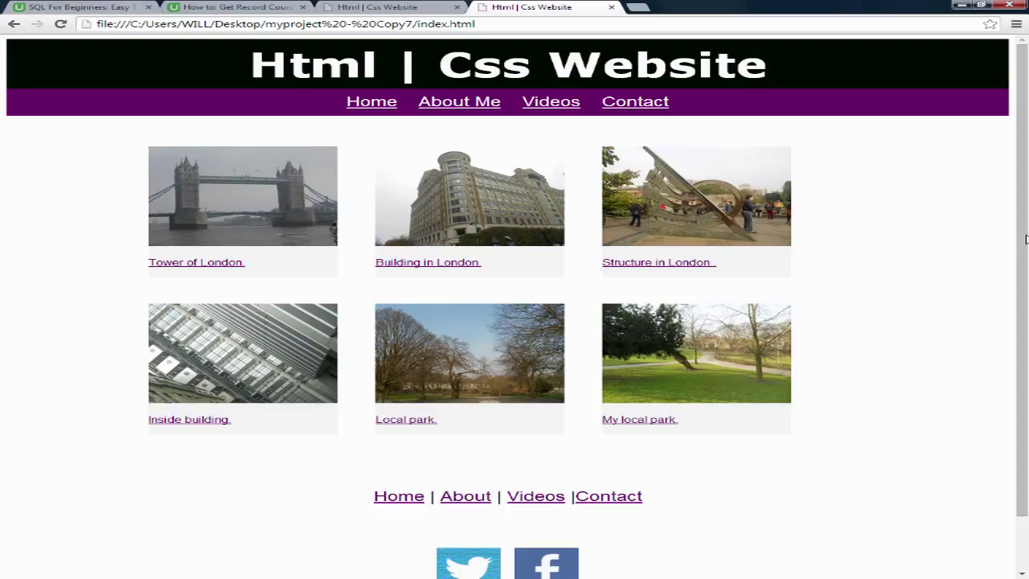
mouse_move(817, 425)
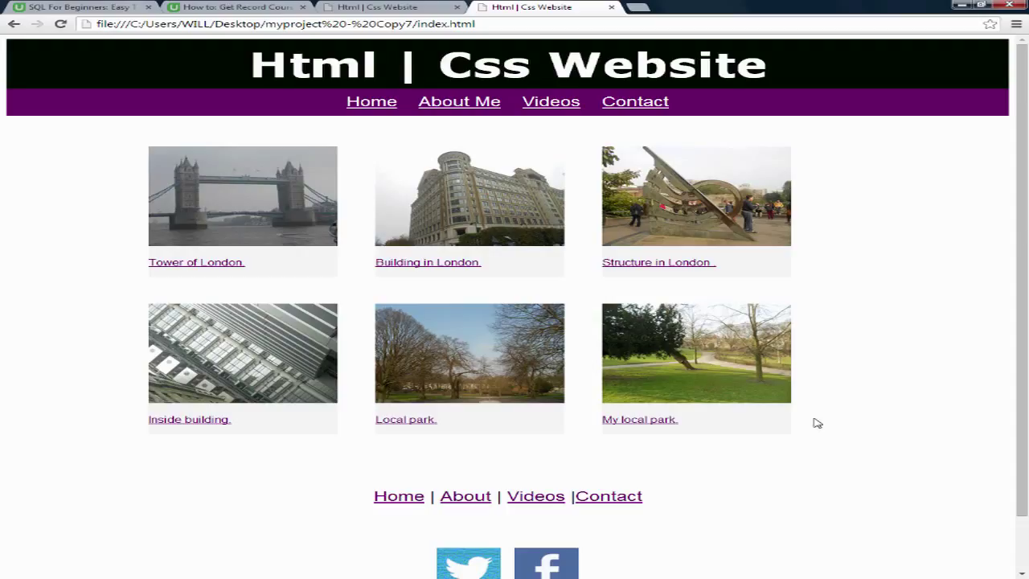
mouse_move(778, 300)
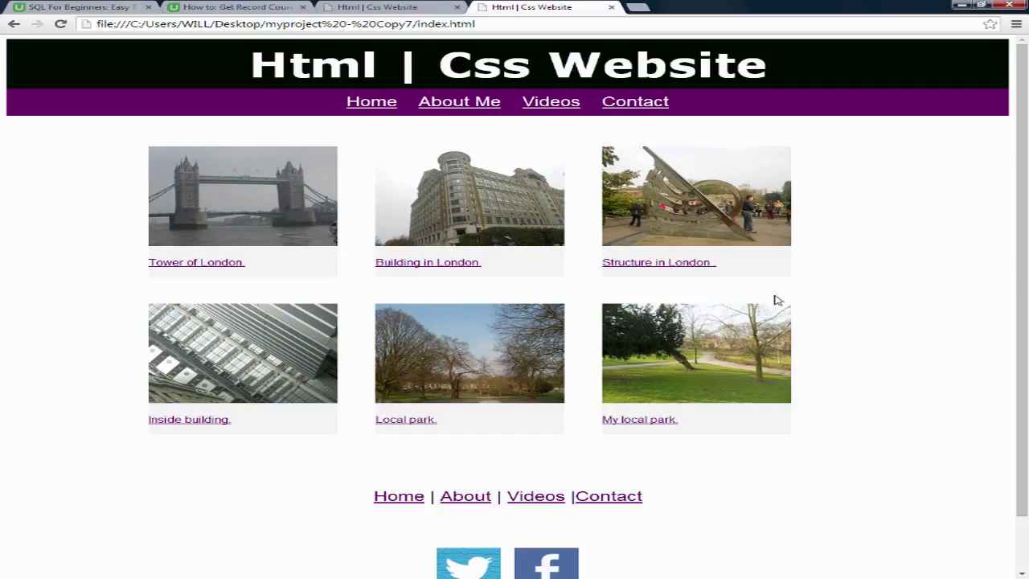
mouse_move(633, 341)
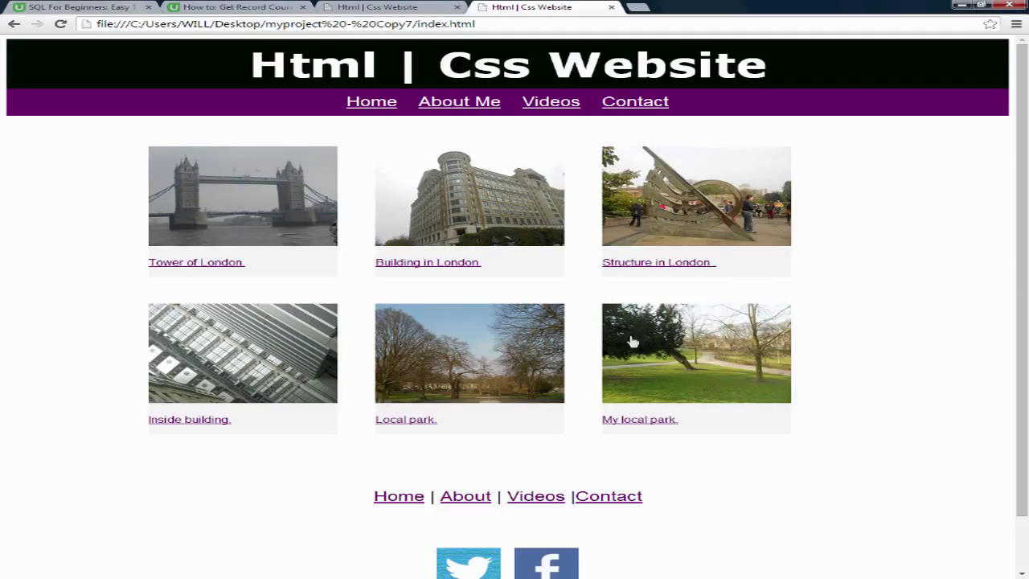
mouse_move(463, 270)
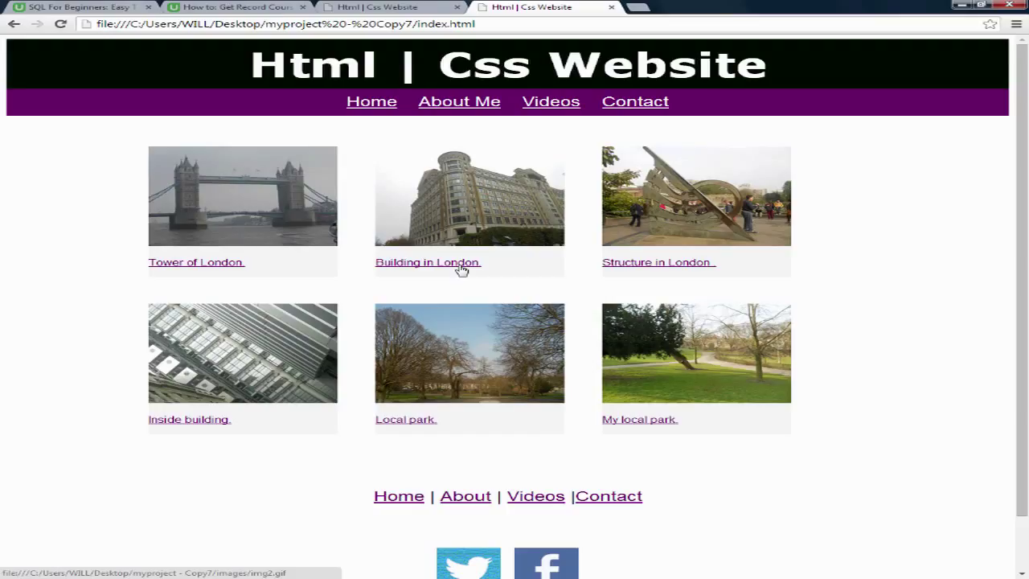
mouse_move(405, 432)
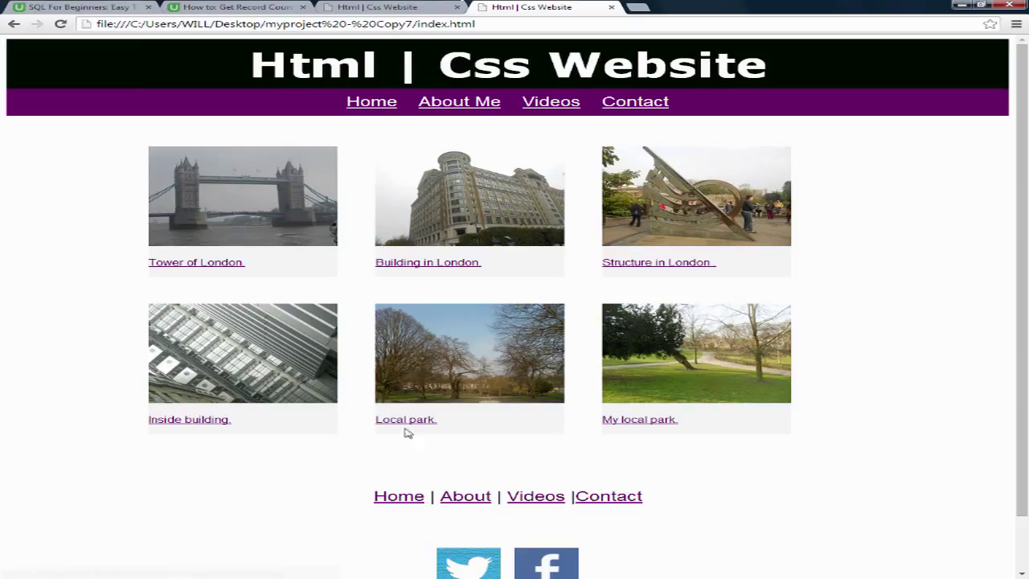
mouse_move(371, 101)
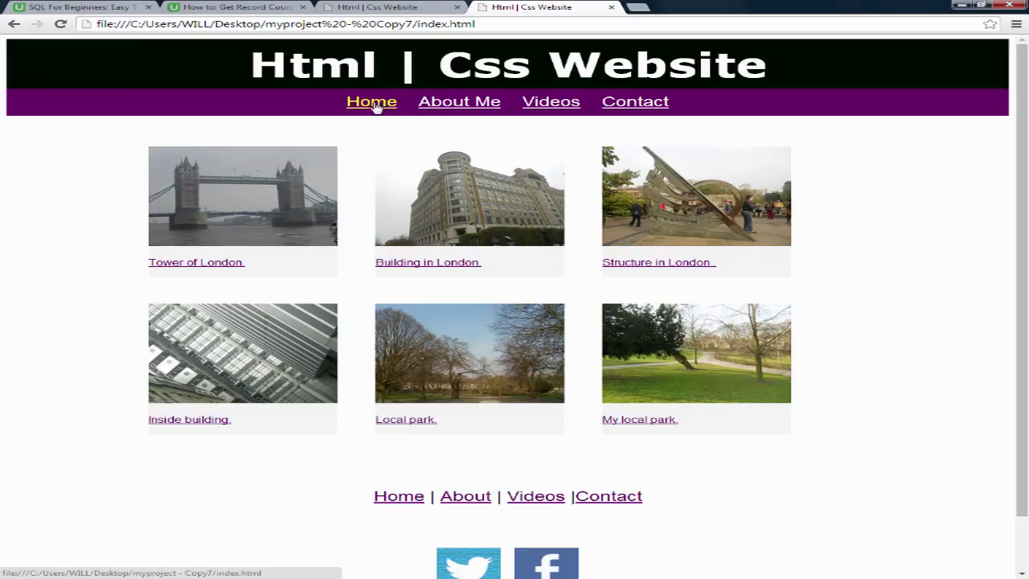
mouse_move(727, 369)
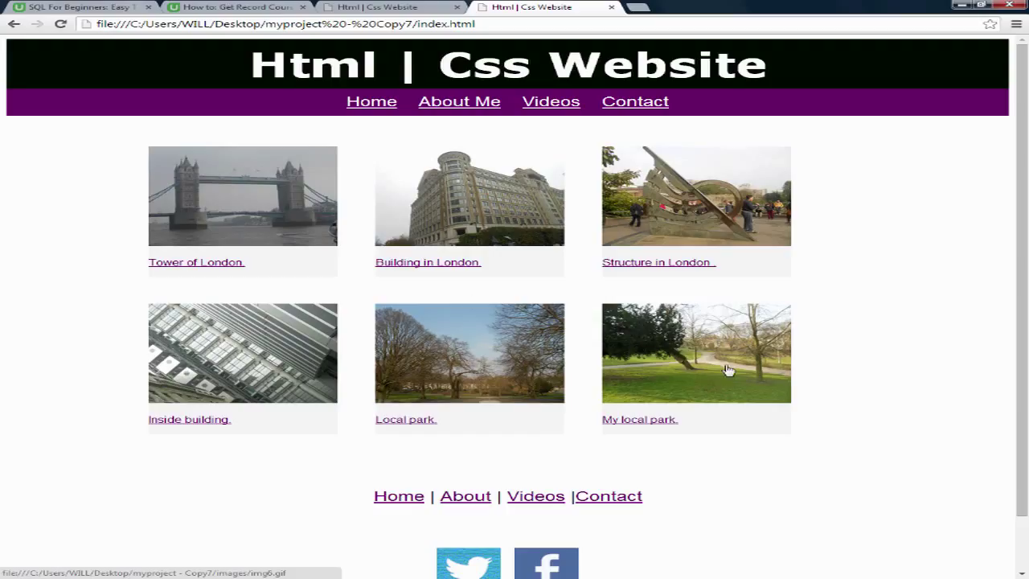
mouse_move(727, 376)
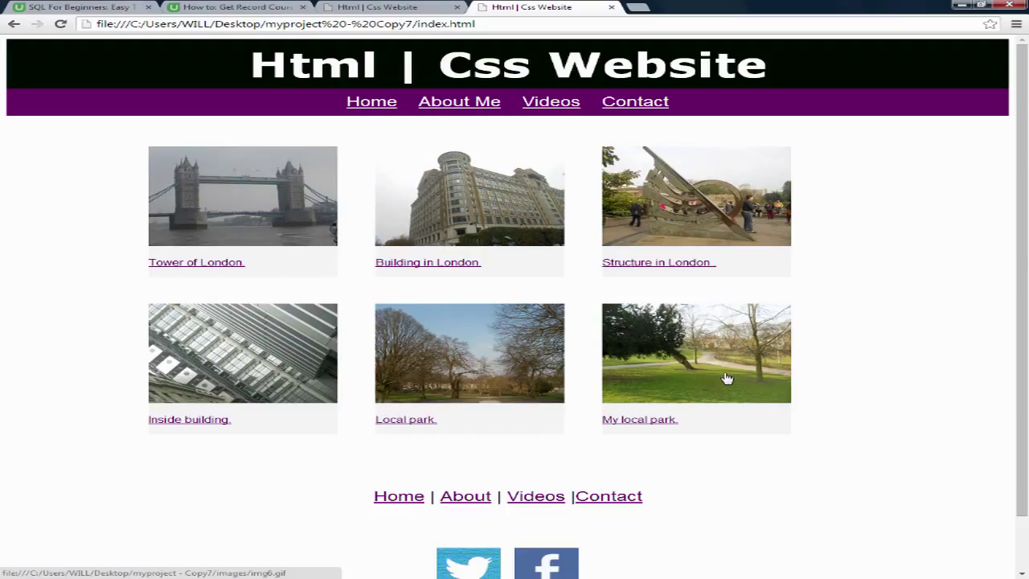
mouse_move(431, 129)
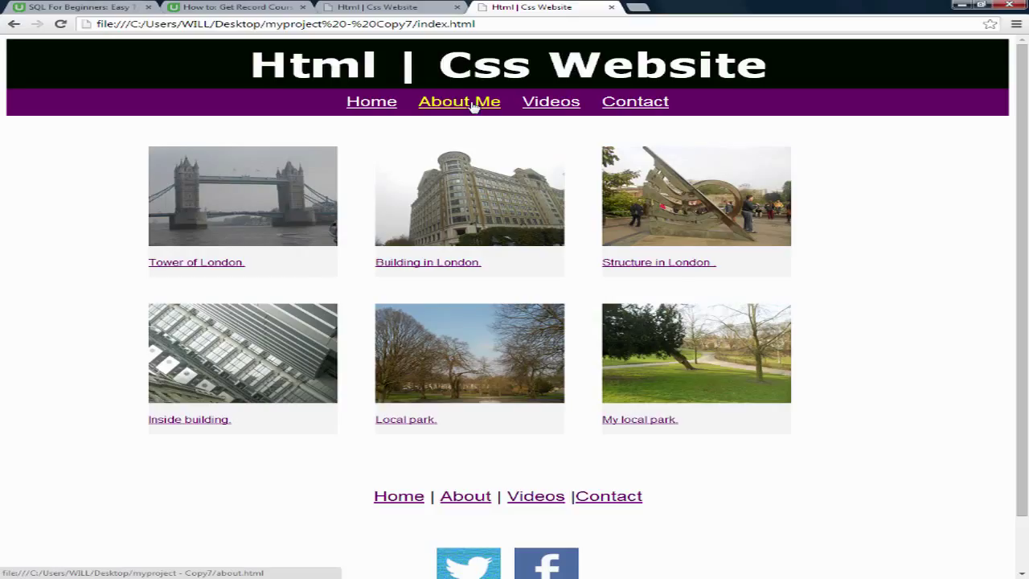
Navigate to the About Me page showing the profile photo and welcome text
left_click(459, 101)
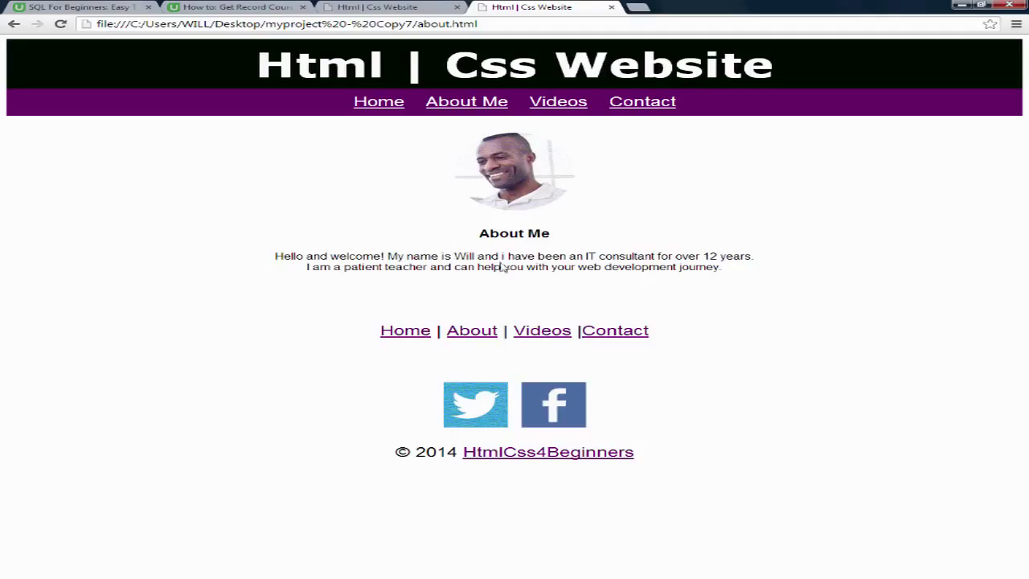
mouse_move(647, 267)
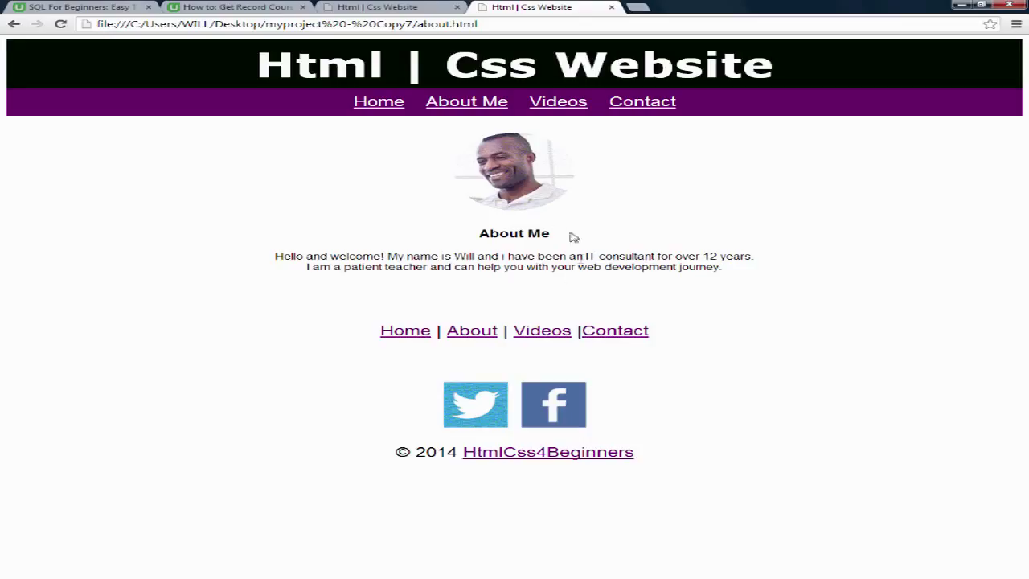
mouse_move(495, 128)
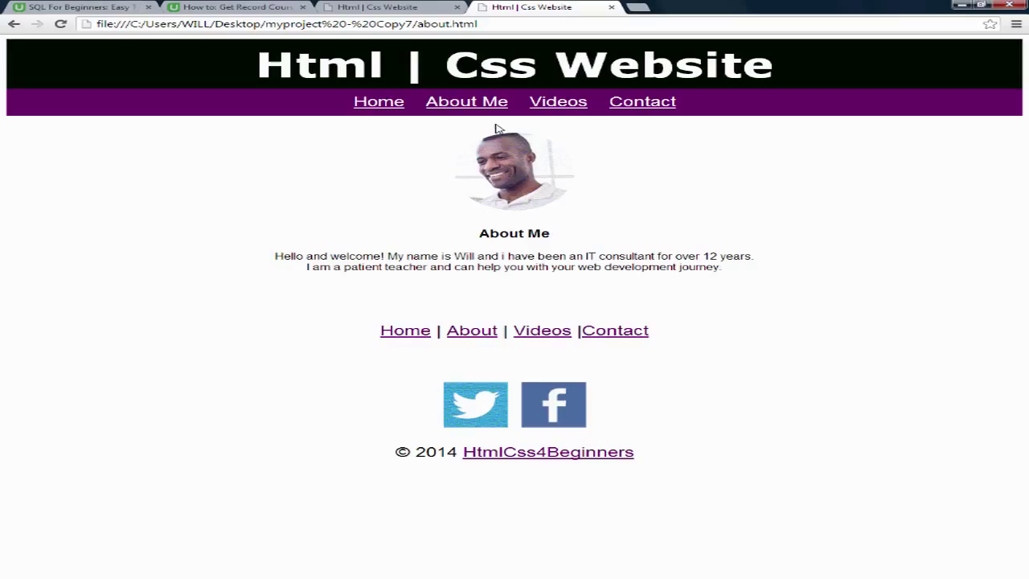
Navigate to the Videos page with the two embedded Toad for Oracle videos
left_click(556, 101)
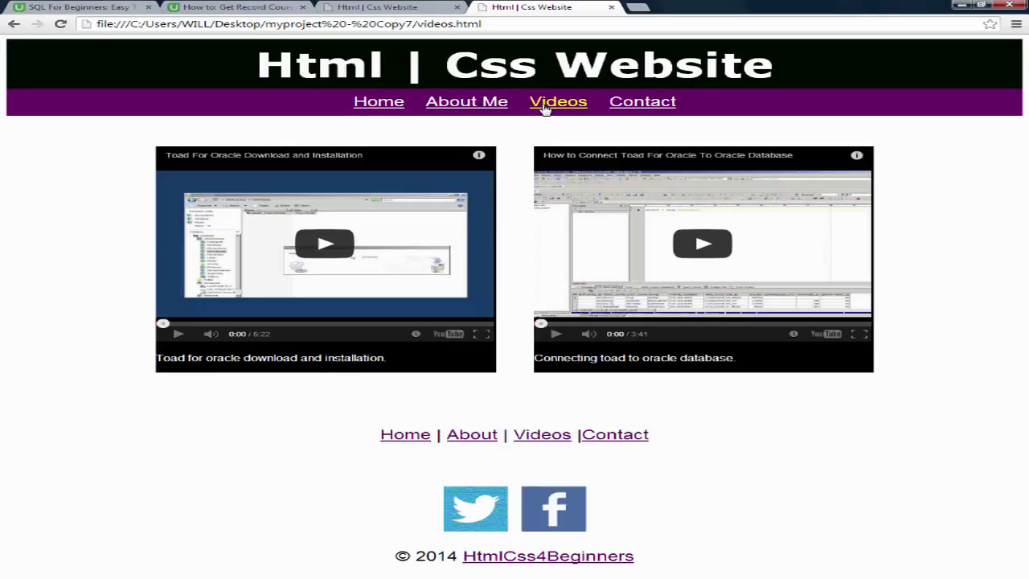
mouse_move(431, 259)
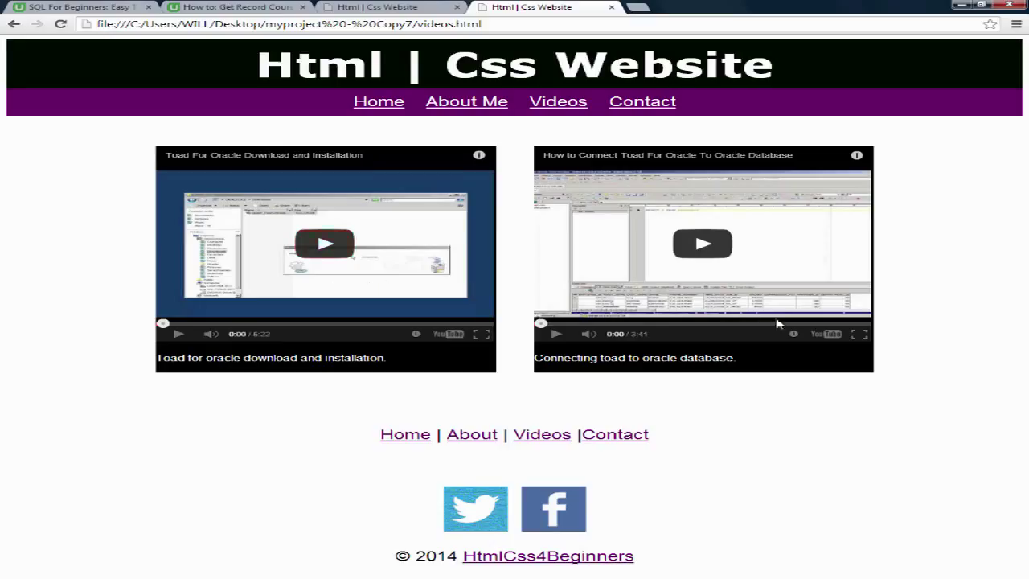
mouse_move(485, 322)
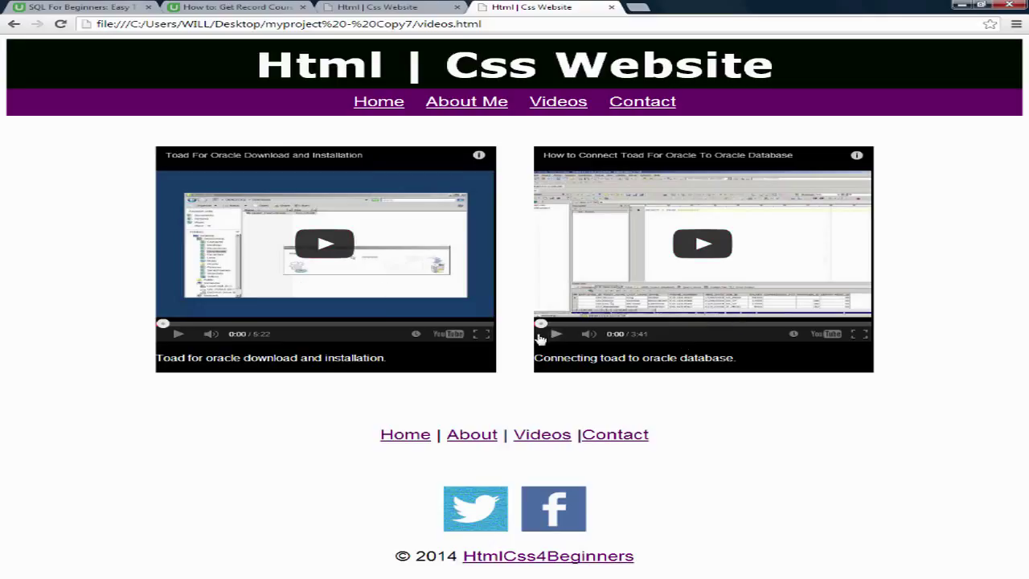
mouse_move(640, 316)
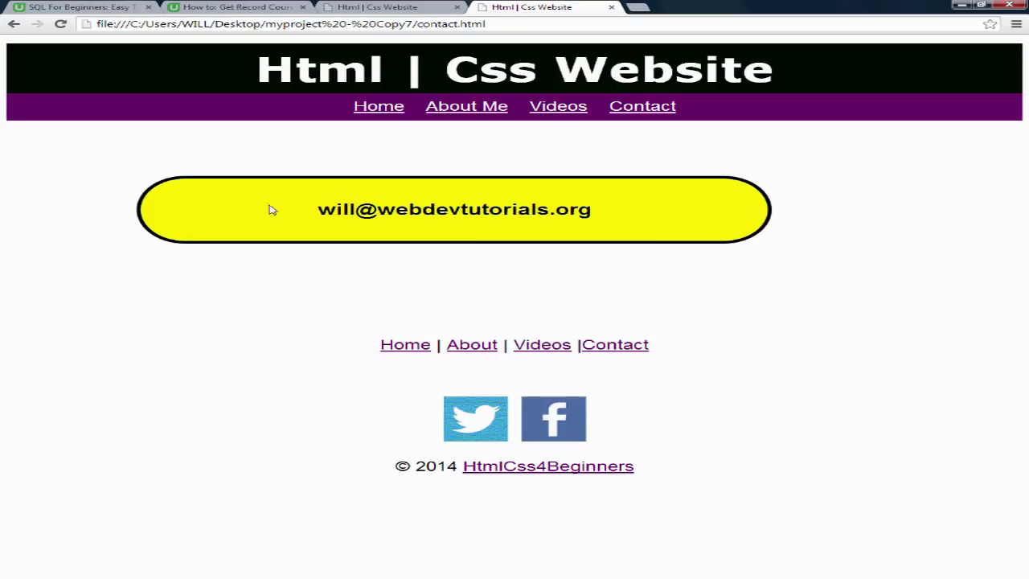
mouse_move(585, 268)
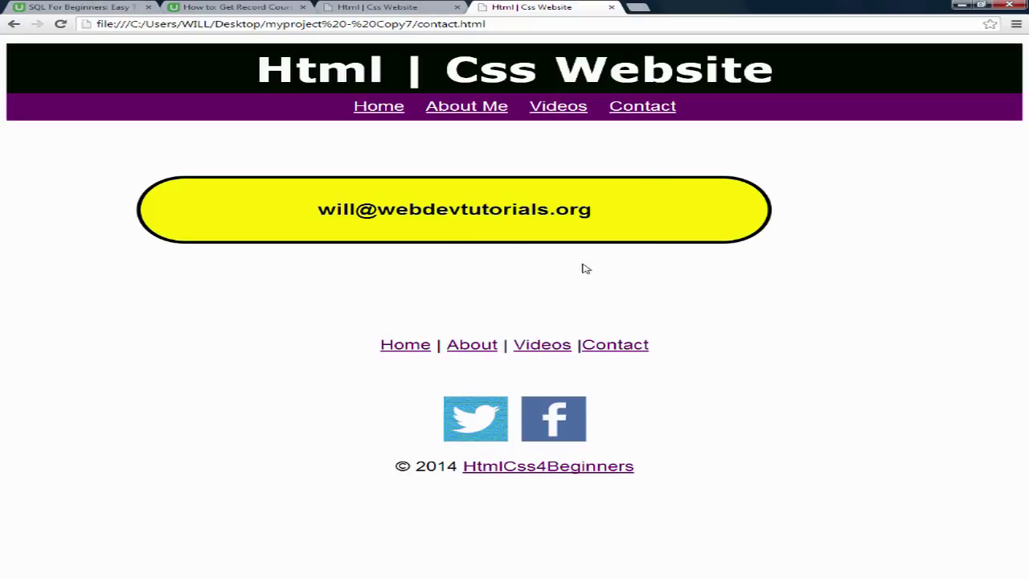
mouse_move(459, 225)
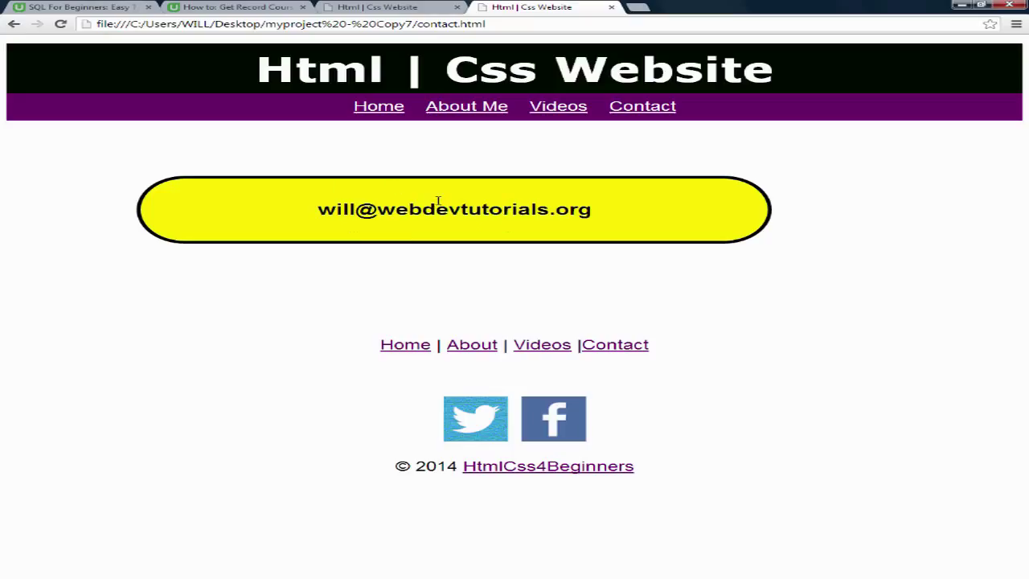
mouse_move(598, 233)
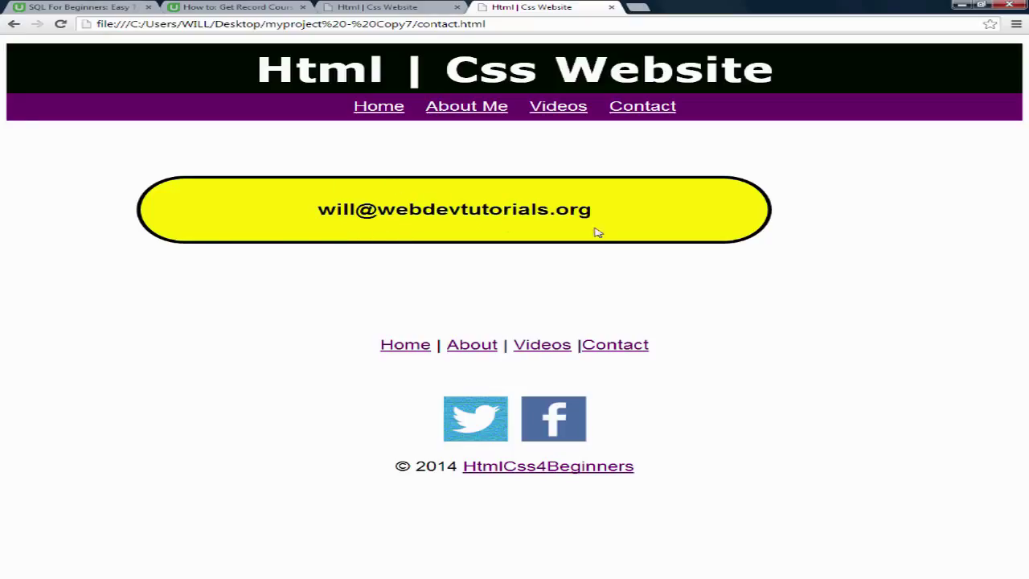
mouse_move(394, 238)
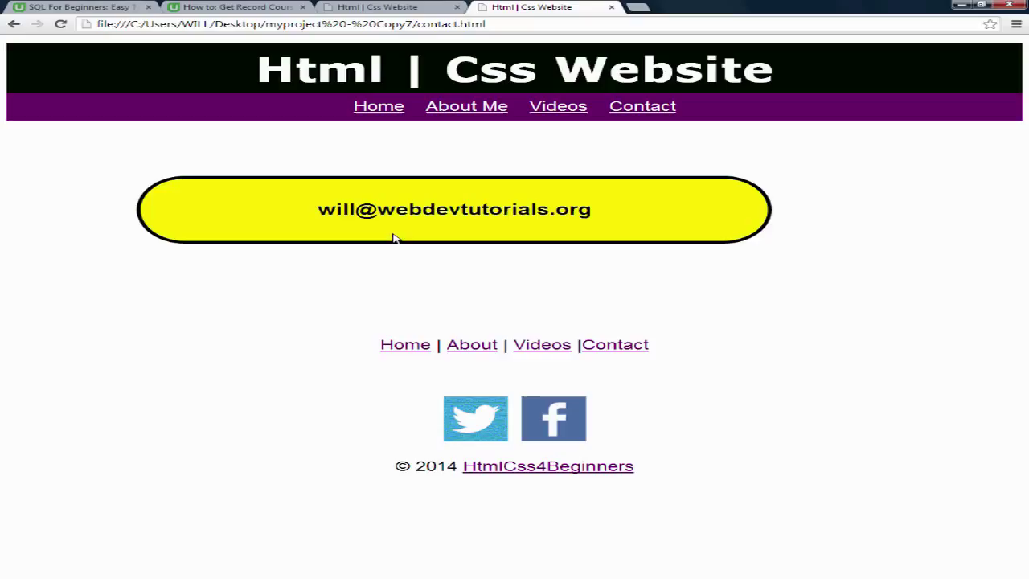
mouse_move(585, 338)
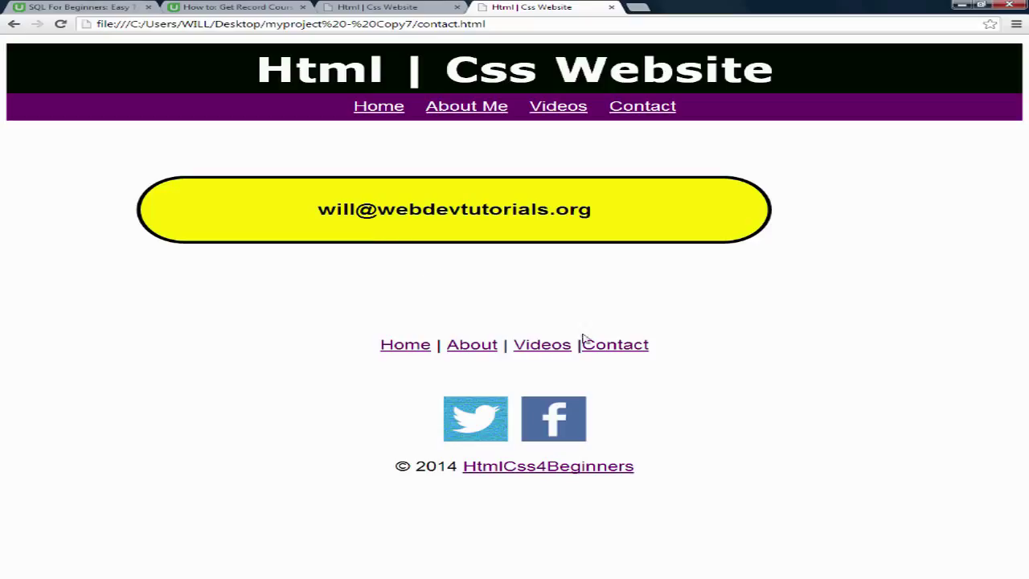
mouse_move(296, 378)
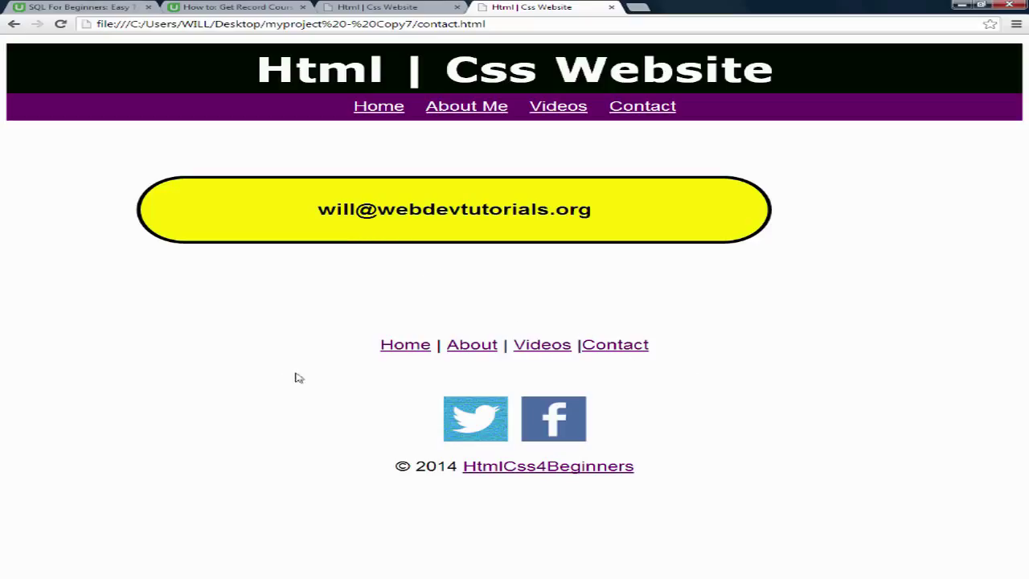
mouse_move(640, 380)
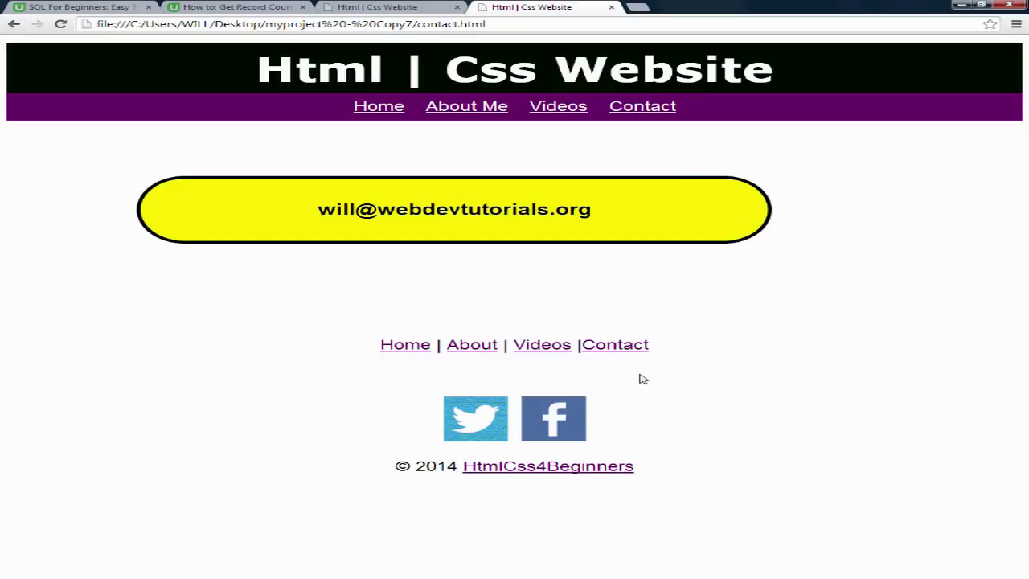
mouse_move(616, 344)
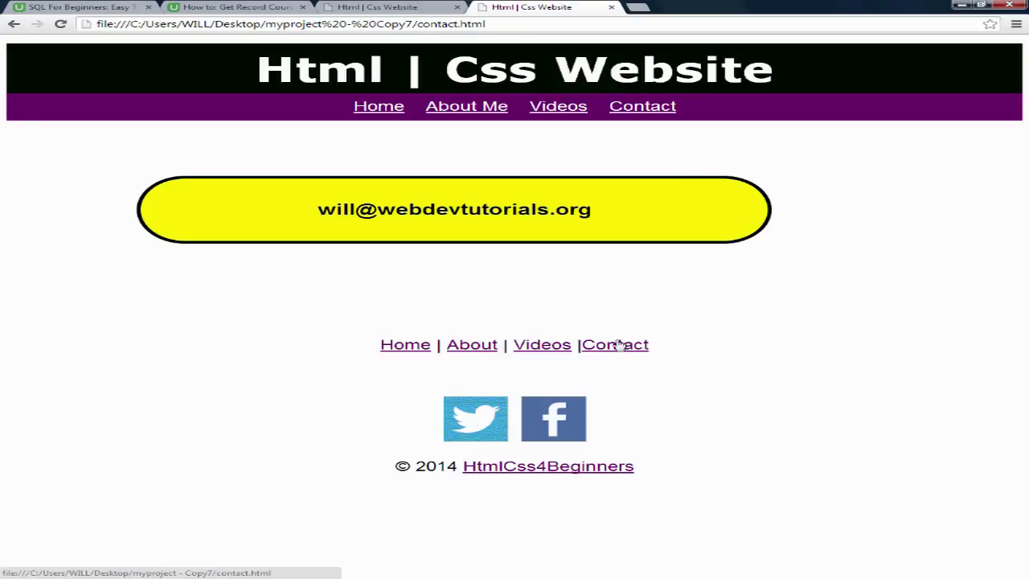
mouse_move(614, 428)
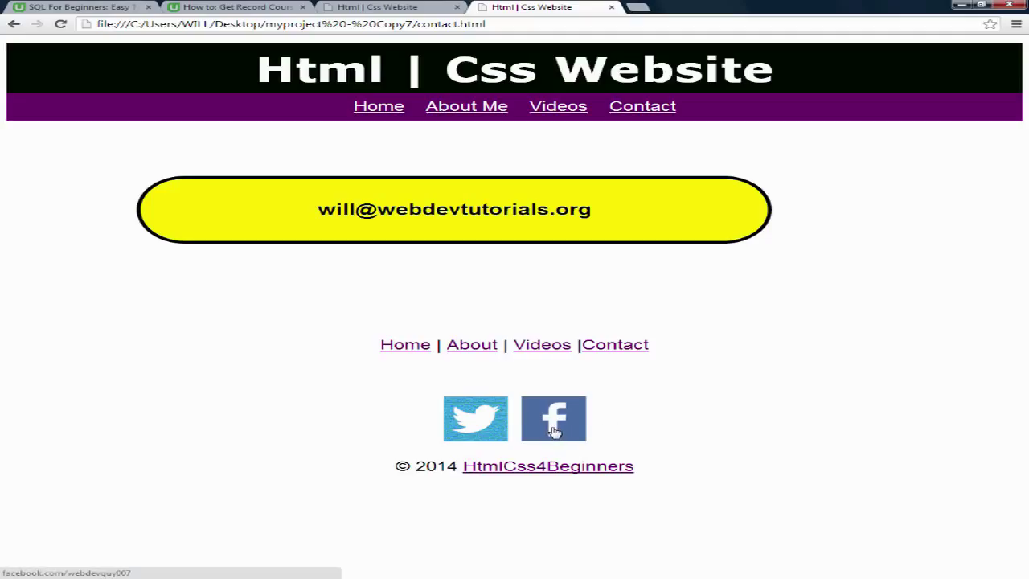
mouse_move(475, 418)
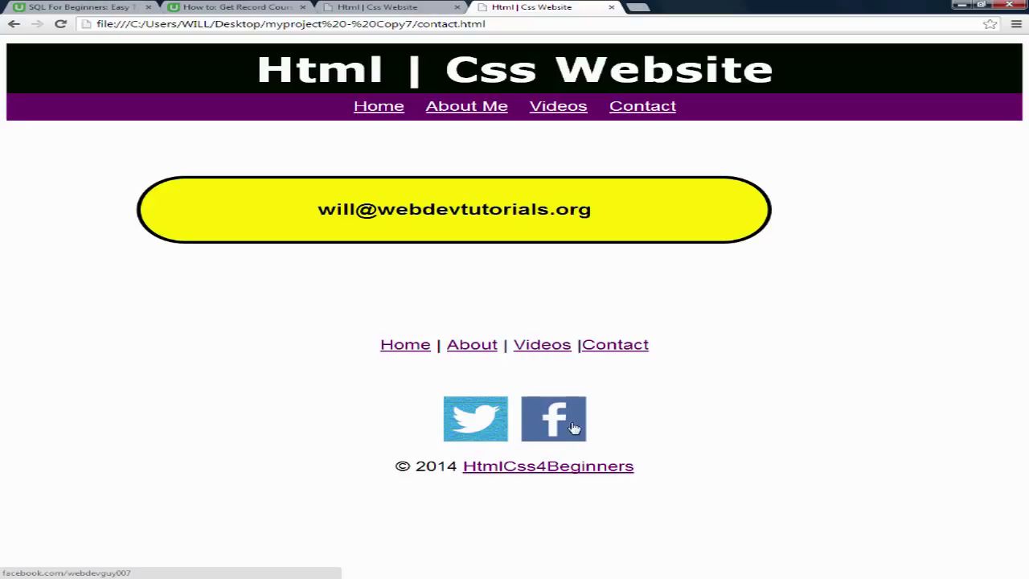
mouse_move(447, 428)
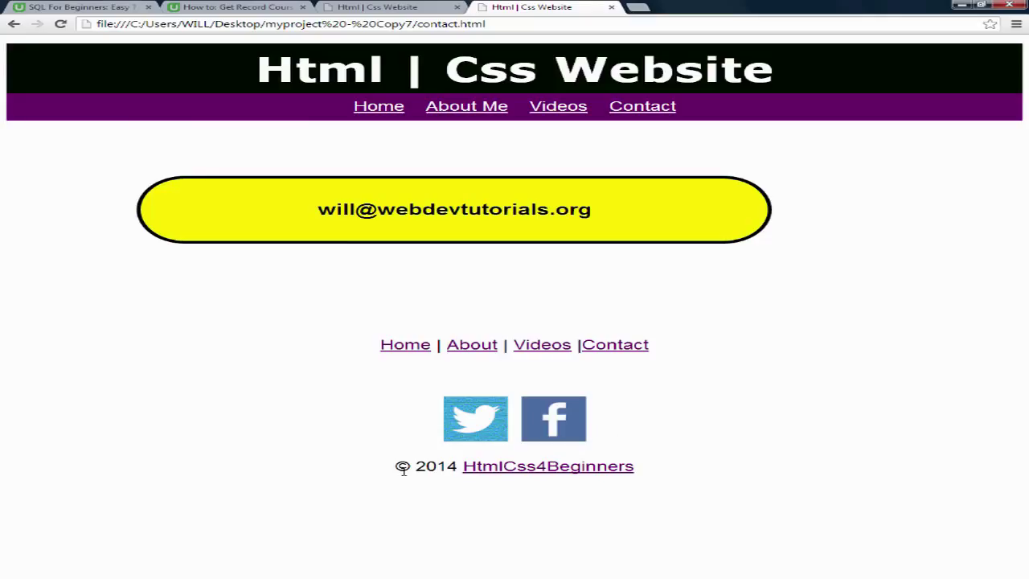
mouse_move(416, 473)
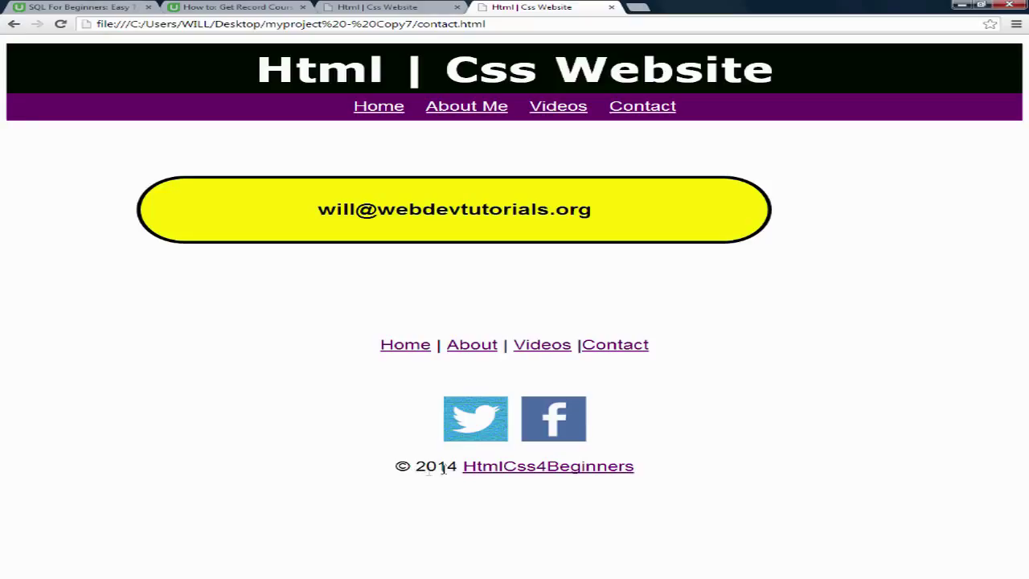
mouse_move(394, 366)
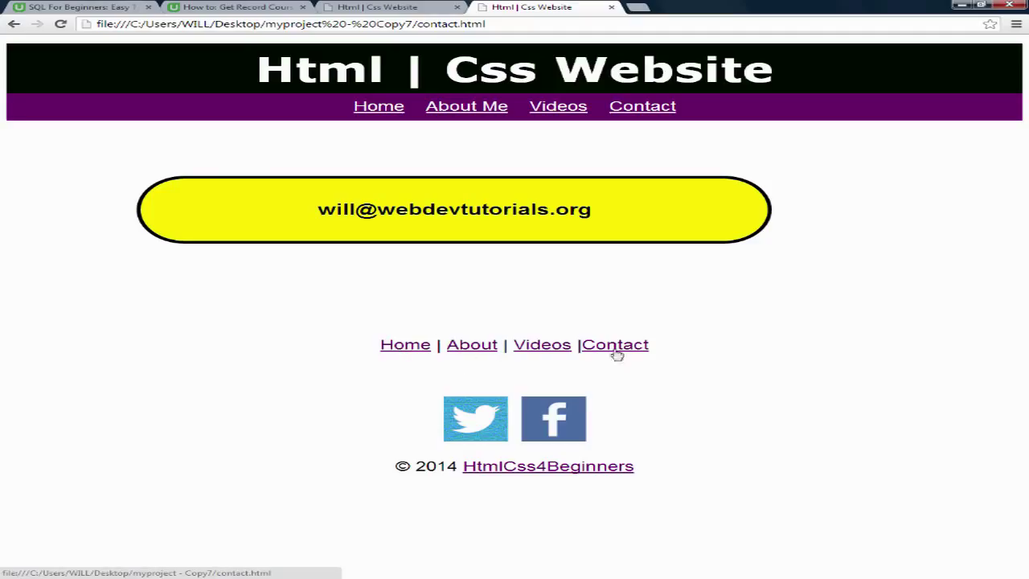
mouse_move(380, 106)
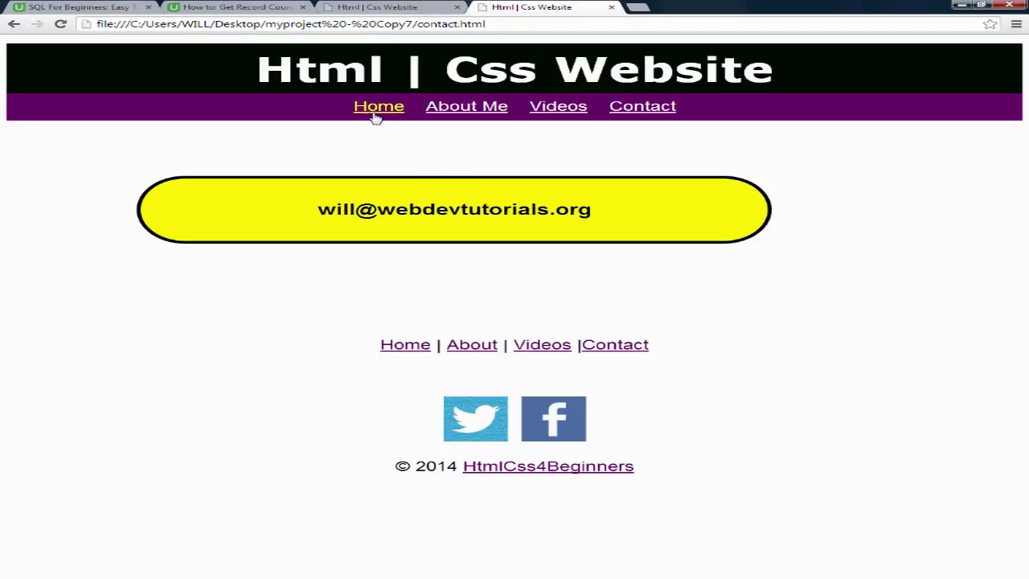
mouse_move(402, 141)
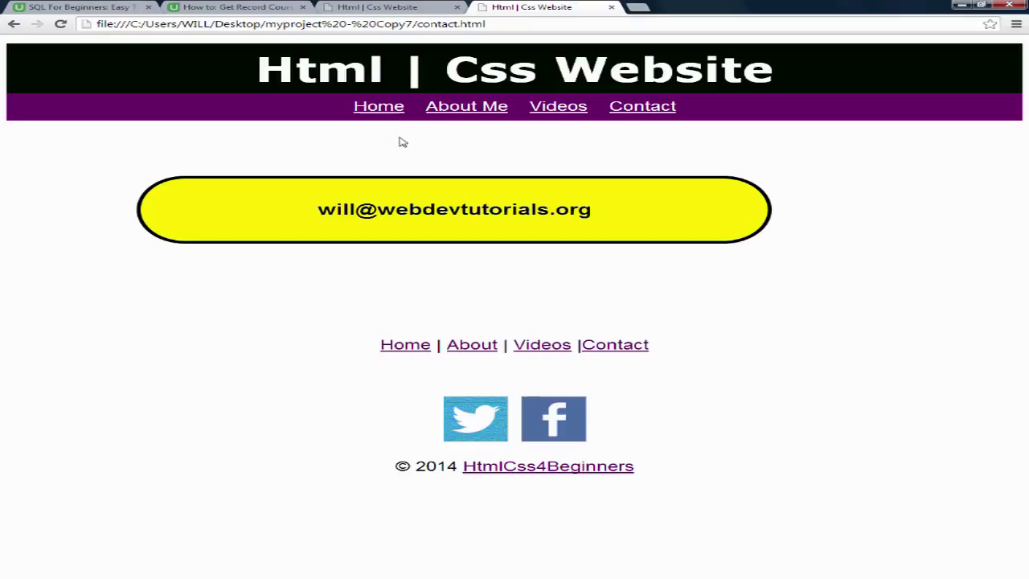
mouse_move(379, 106)
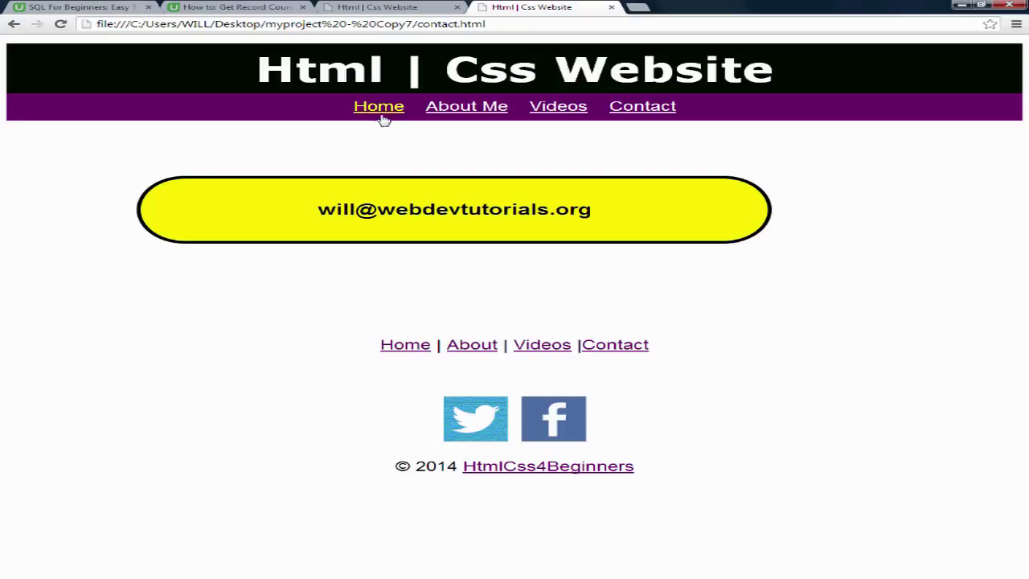
mouse_move(379, 106)
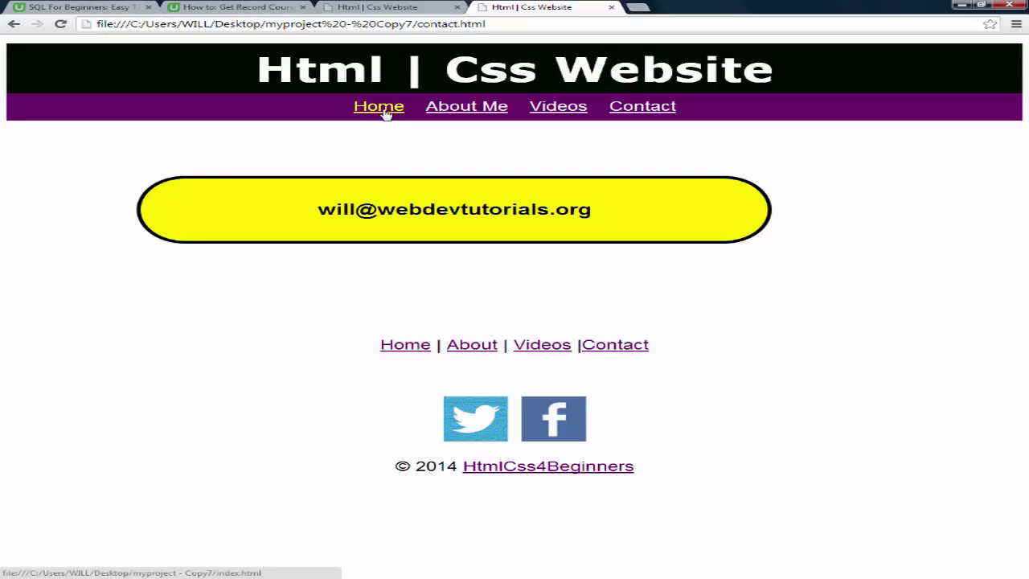
mouse_move(451, 145)
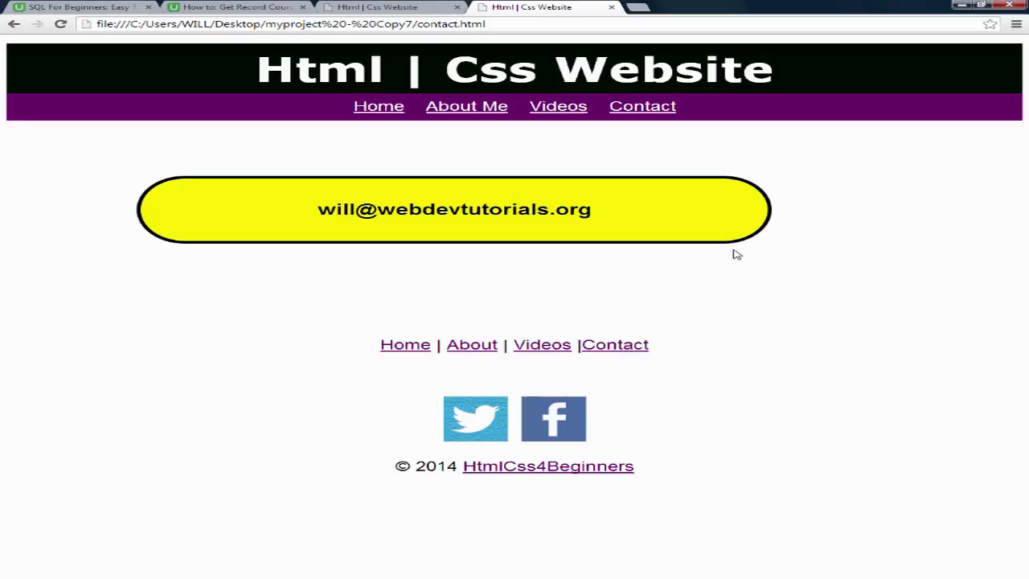
mouse_move(818, 270)
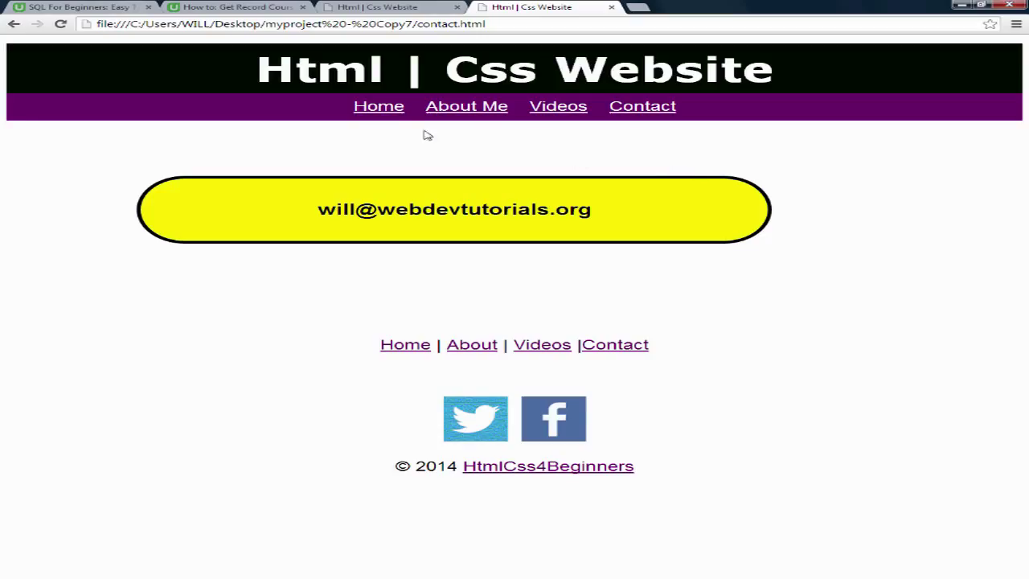
Return to the index.html home page with the six-photo London gallery
left_click(379, 107)
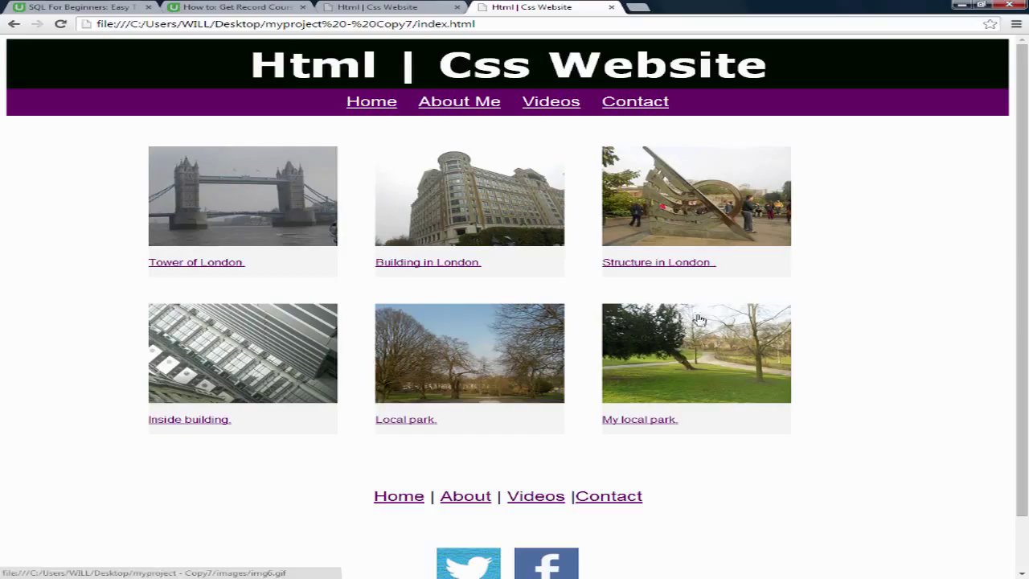